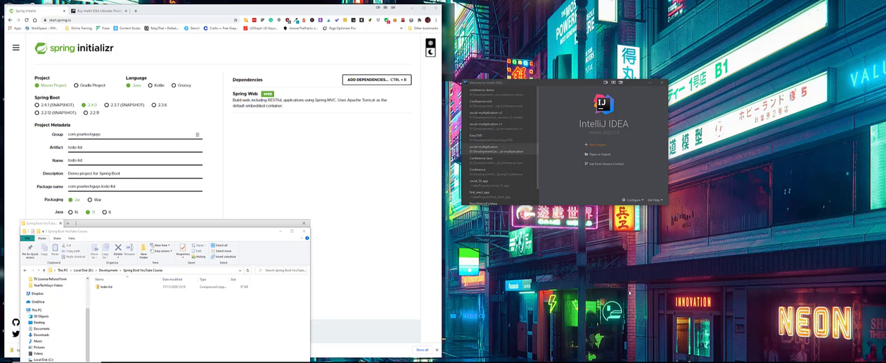
# - Begin a New Project from the IntelliJ IDEA welcome screen
pyautogui.click(594, 144)
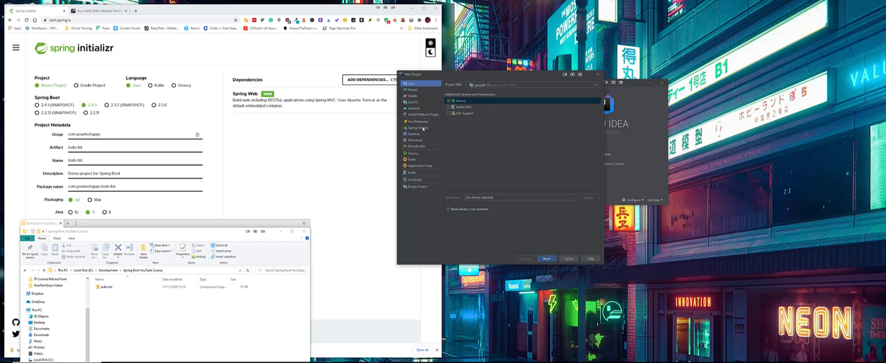
# - Select Spring Initializr with a Java Project SDK and the default service URL, continuing to metadata
pyautogui.click(418, 128)
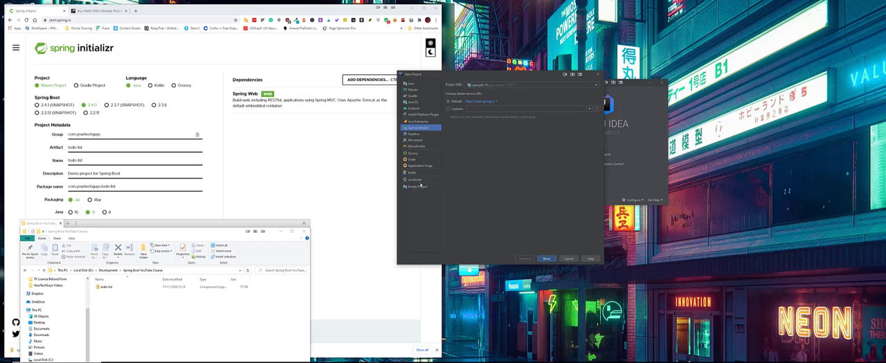
pyautogui.moveTo(498, 88)
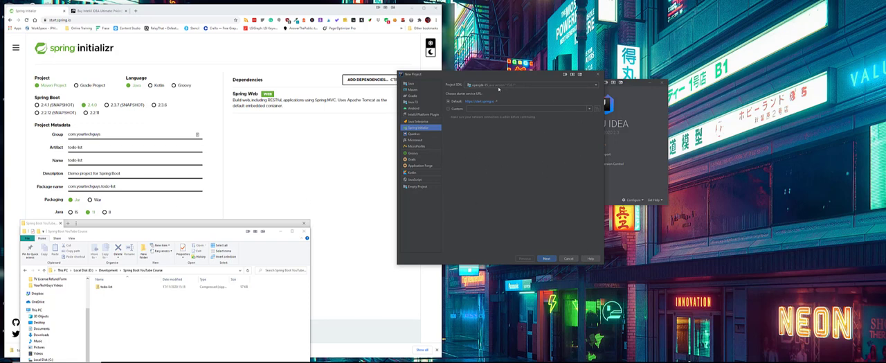
pyautogui.moveTo(572, 89)
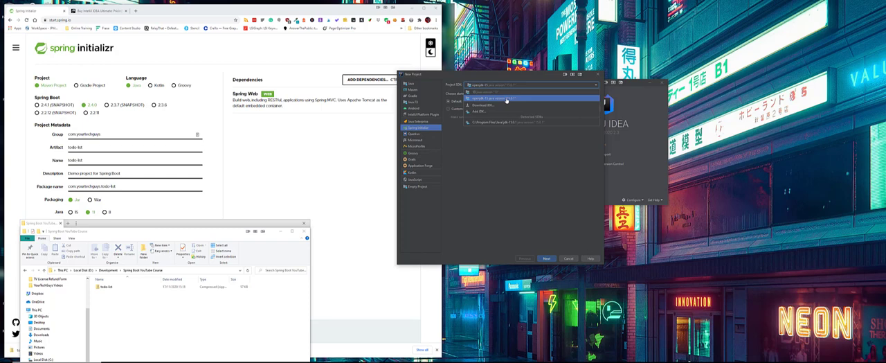
pyautogui.click(495, 97)
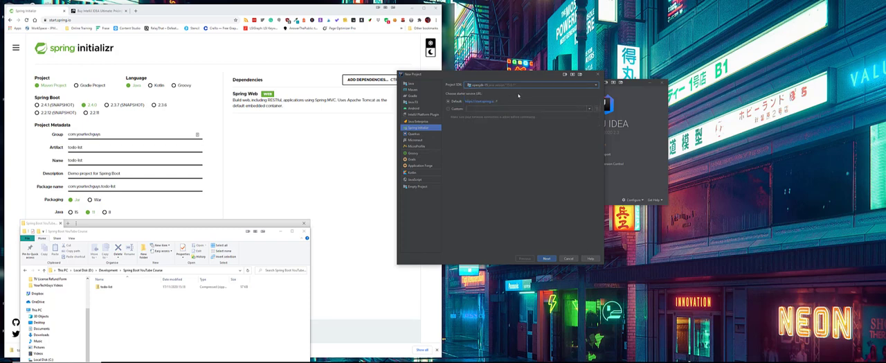
pyautogui.moveTo(208, 212)
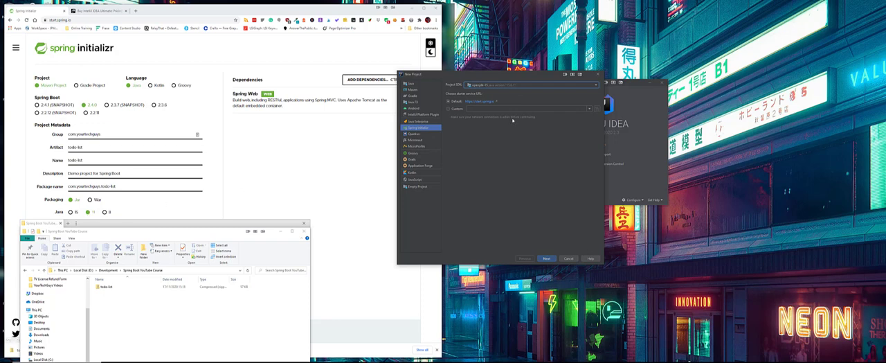
pyautogui.moveTo(490, 120)
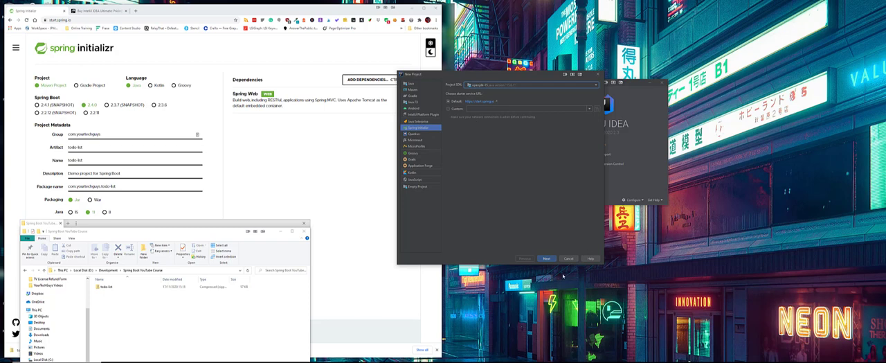
pyautogui.click(545, 258)
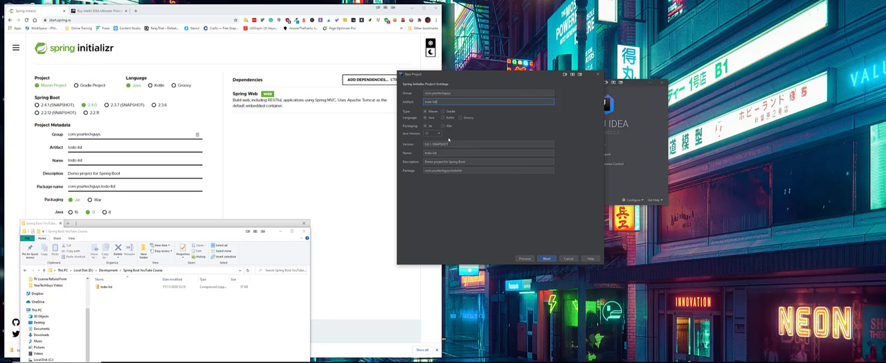
pyautogui.moveTo(534, 247)
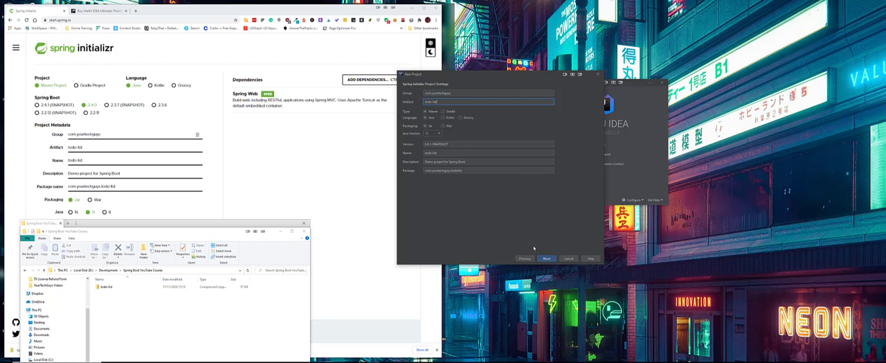
# - Accept the project metadata matching the web initializr and continue to dependencies
pyautogui.click(545, 258)
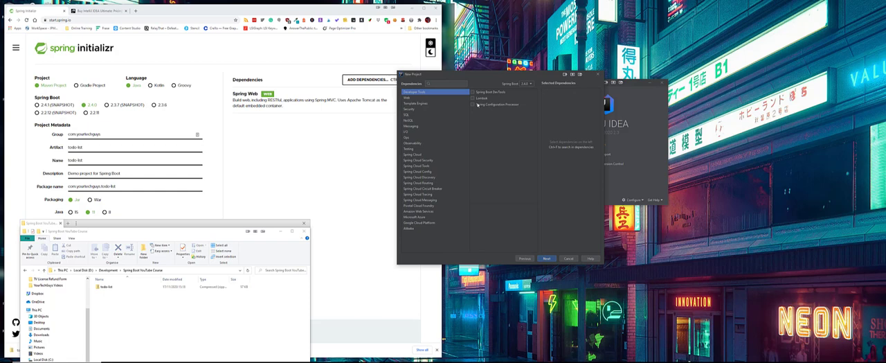
# - Add Spring Web from the Web category as a selected dependency and continue
pyautogui.click(407, 97)
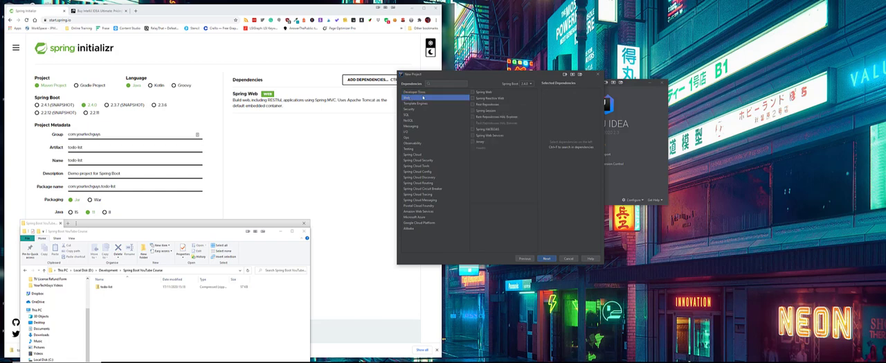
pyautogui.click(484, 92)
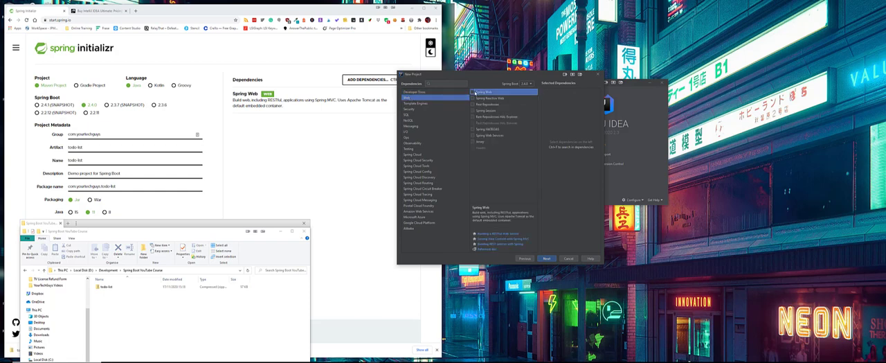
pyautogui.click(484, 91)
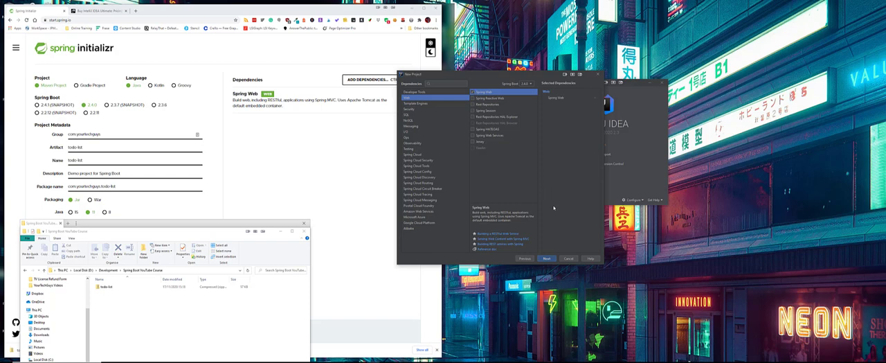
pyautogui.click(545, 257)
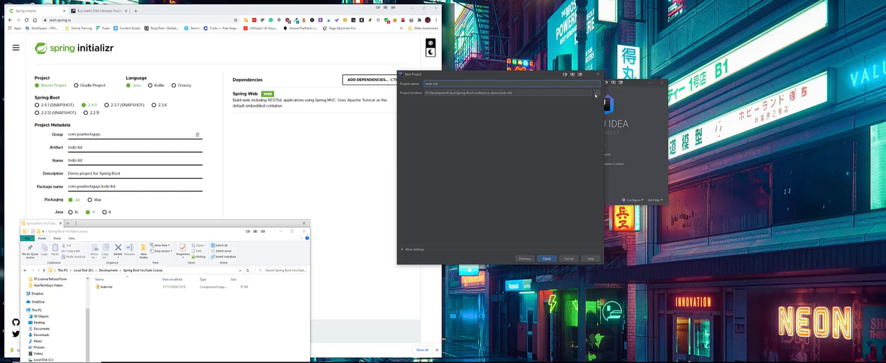
# - Choose the project location folder and finish, creating the Spring Boot project
pyautogui.click(593, 93)
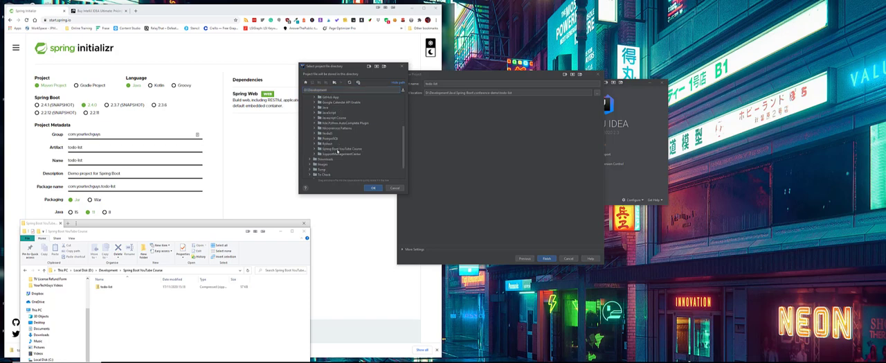
pyautogui.click(374, 188)
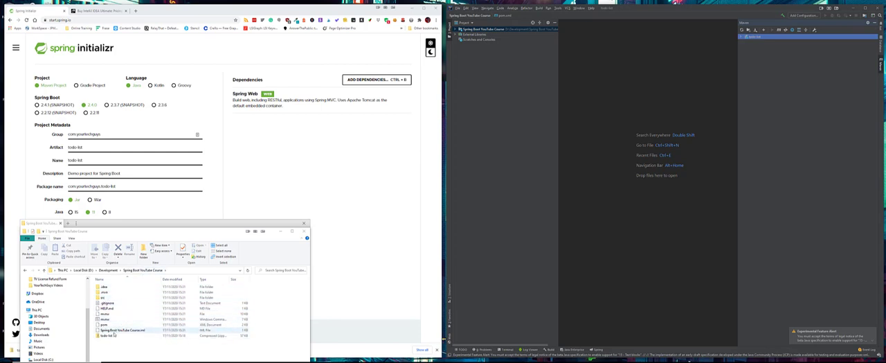
# - Show the Project tool window and expand the project root and src folders
pyautogui.click(104, 324)
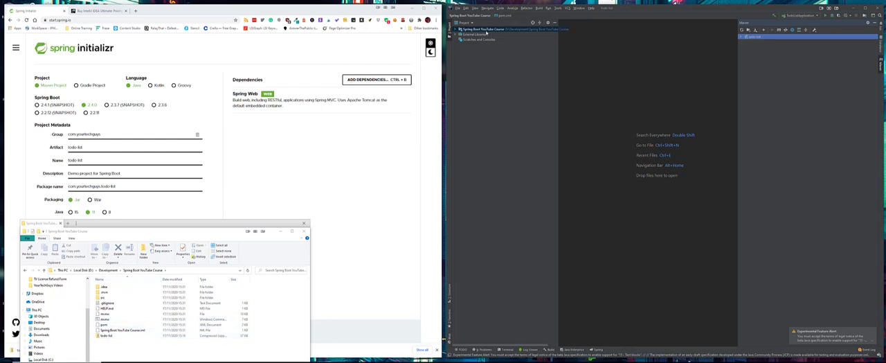
pyautogui.click(454, 29)
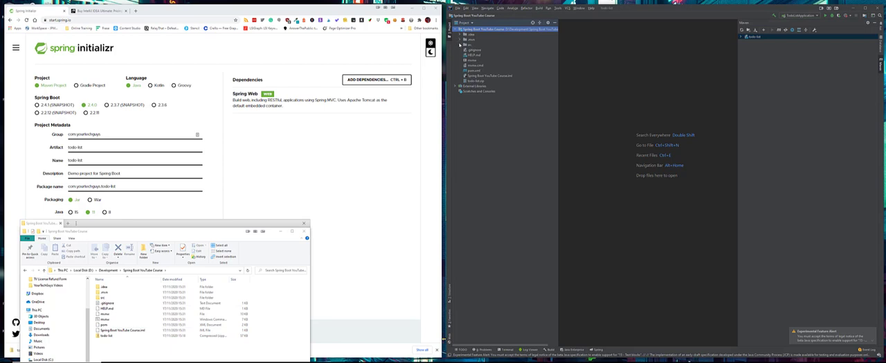
pyautogui.click(458, 44)
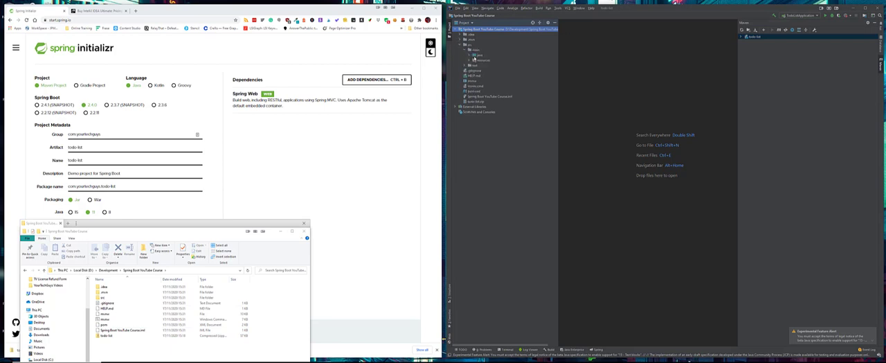